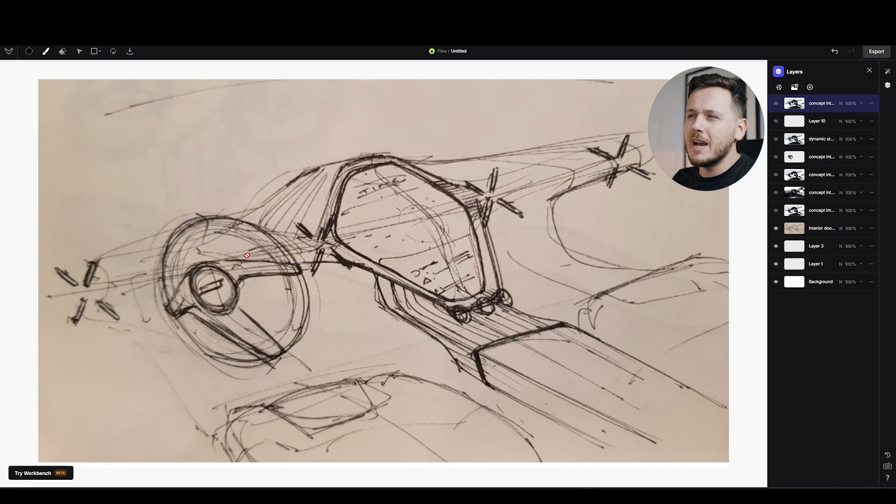
mouse_move(329, 169)
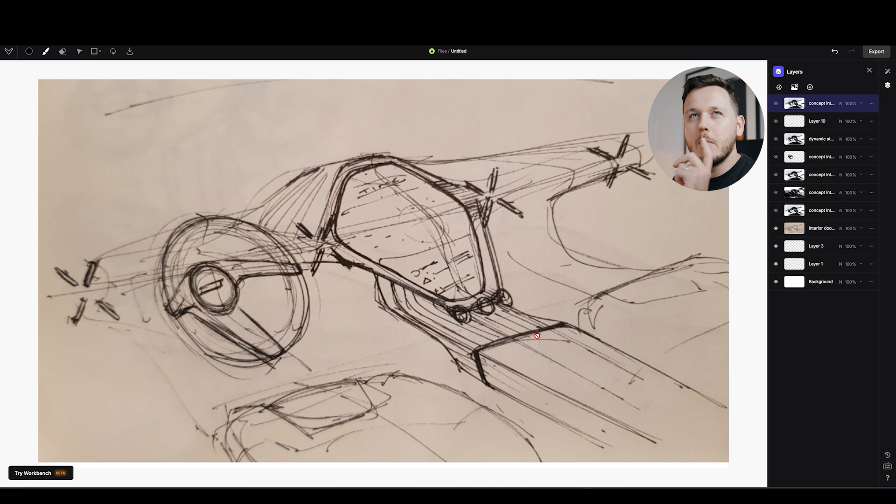
mouse_move(475, 303)
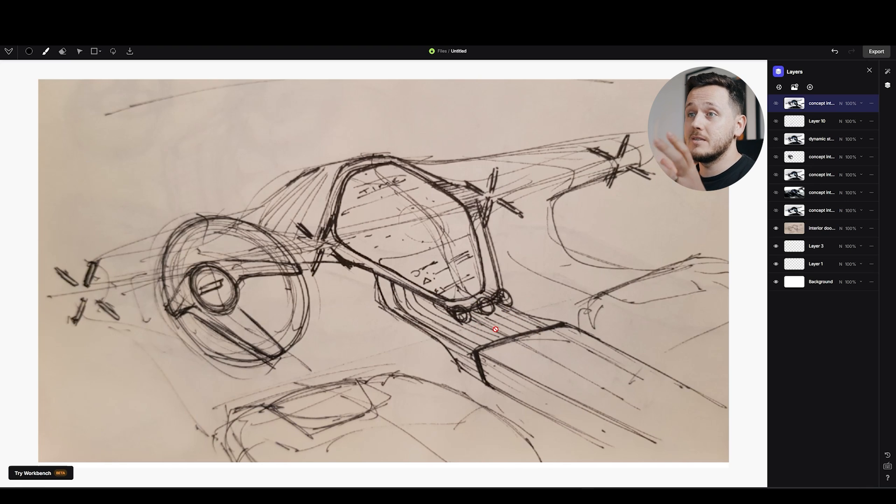
mouse_move(507, 238)
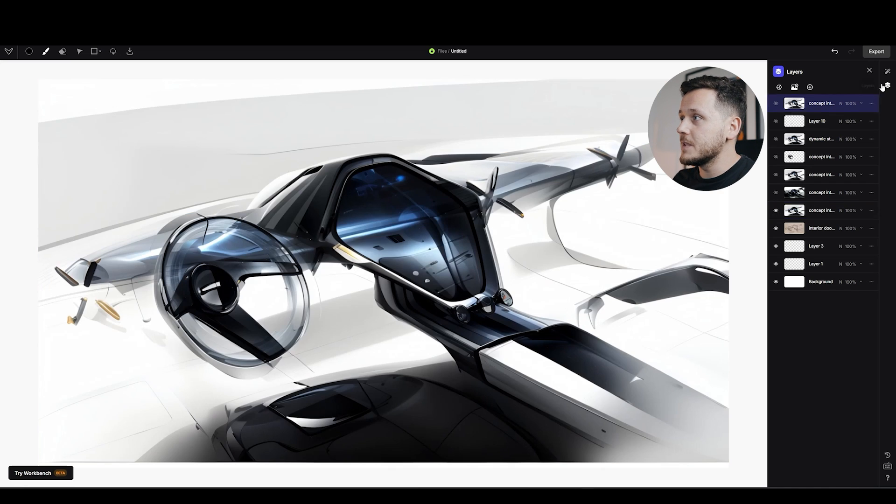
left_click(887, 71)
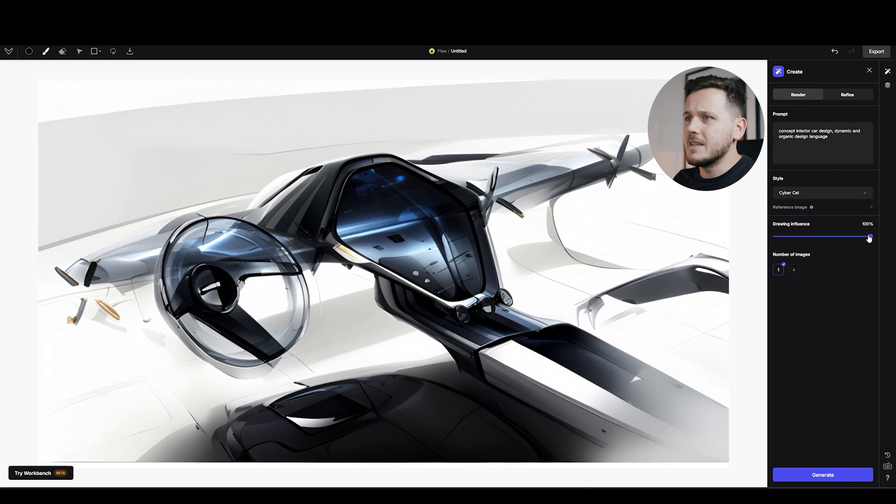
mouse_move(888, 86)
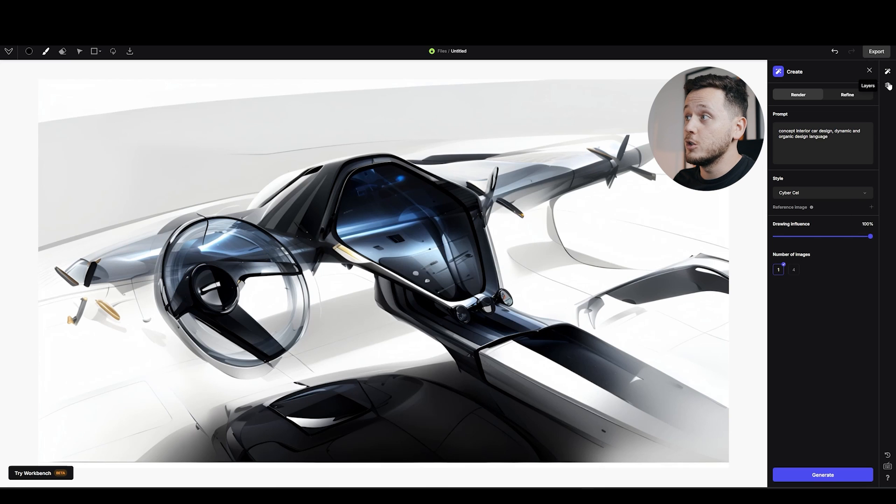
left_click(888, 86)
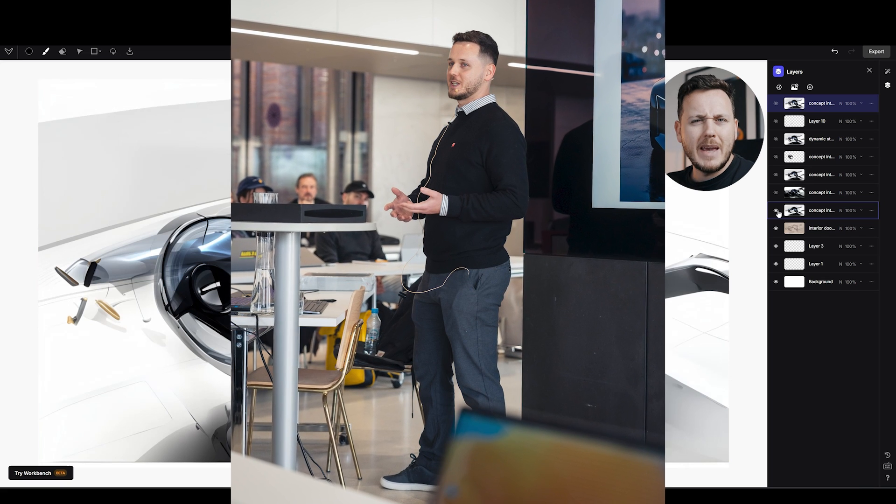
- Flip the concept render off and on against the sketch, then show the darker grey-seat render
left_click(776, 212)
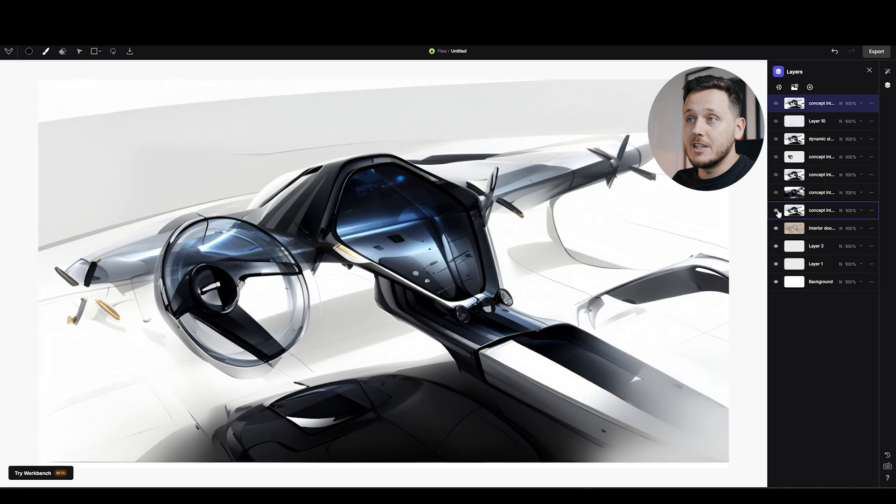
left_click(776, 212)
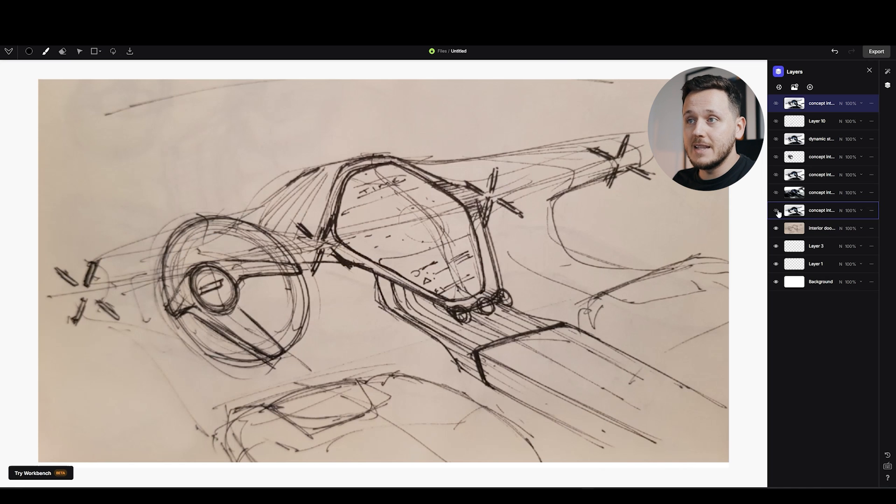
left_click(776, 212)
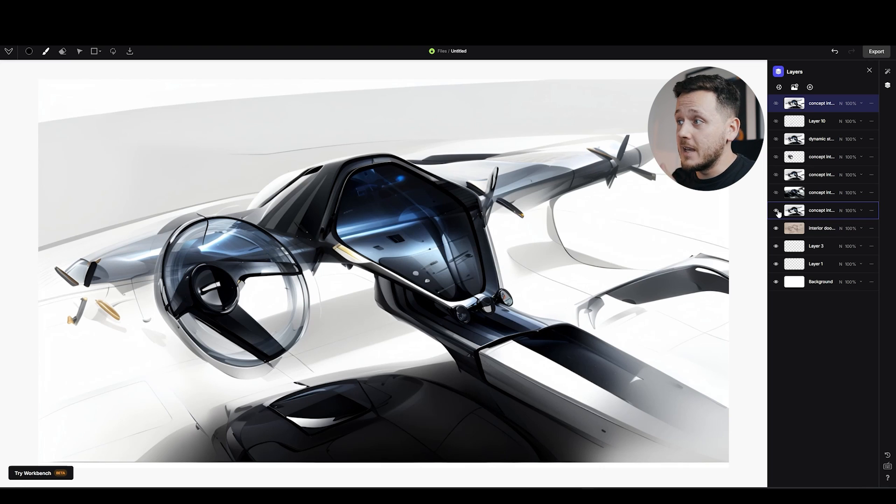
left_click(776, 194)
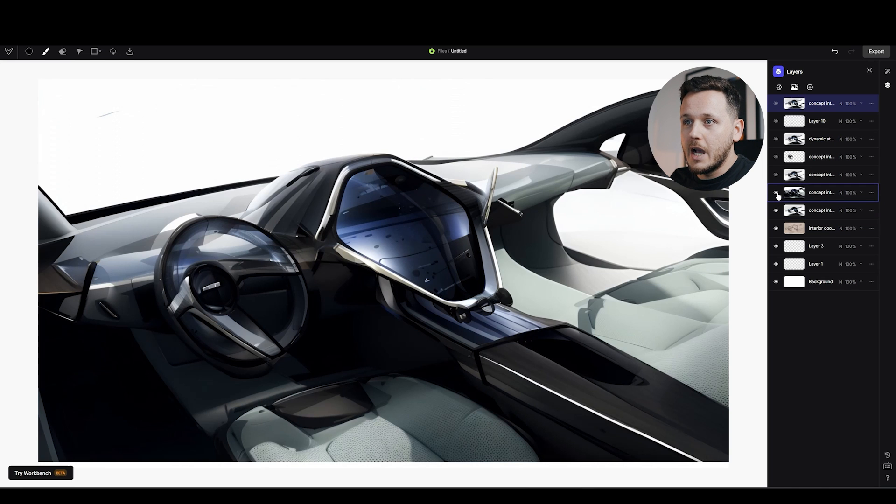
- Hide the grey-seat layer to return to the first white concept render
left_click(776, 193)
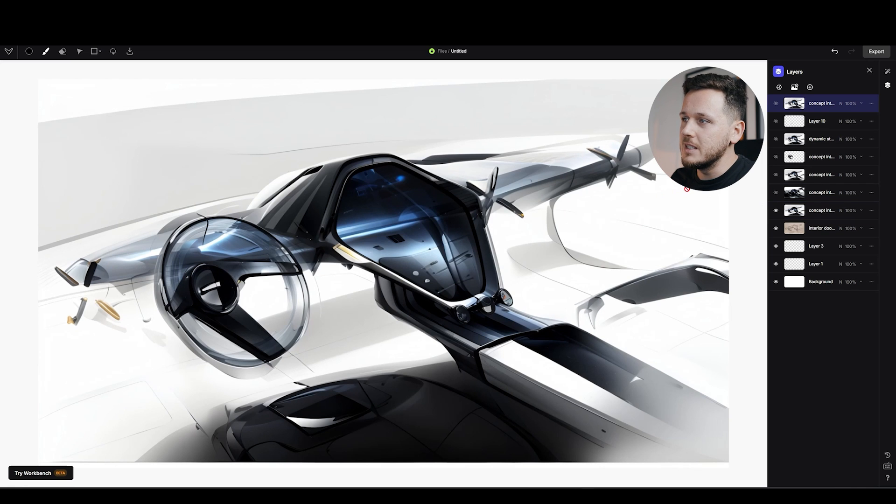
mouse_move(625, 230)
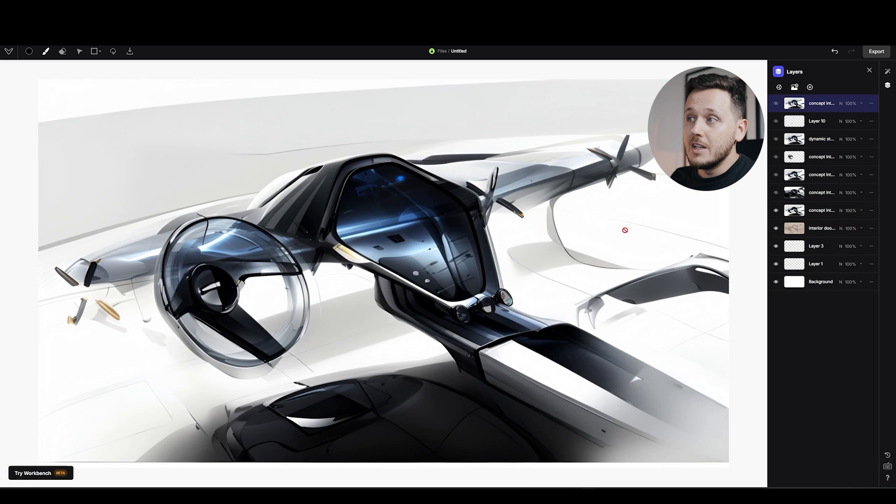
mouse_move(242, 173)
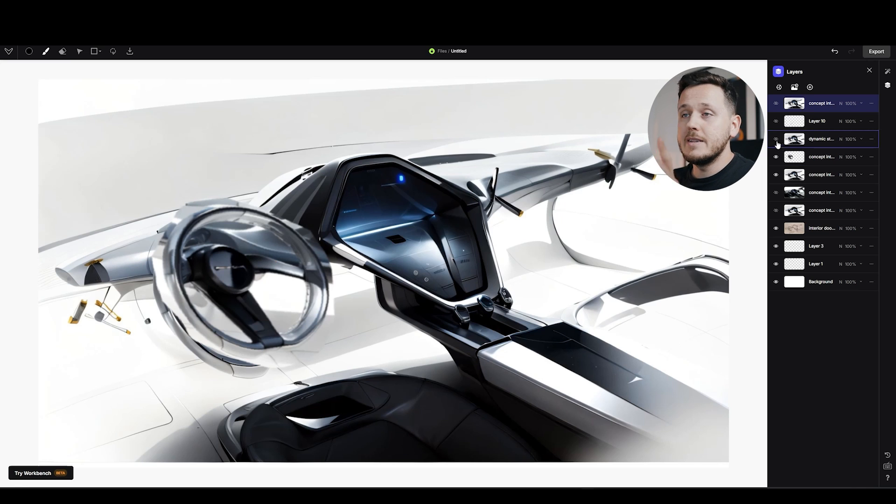
- Show the top white render with the black seat and open the render style settings
left_click(776, 139)
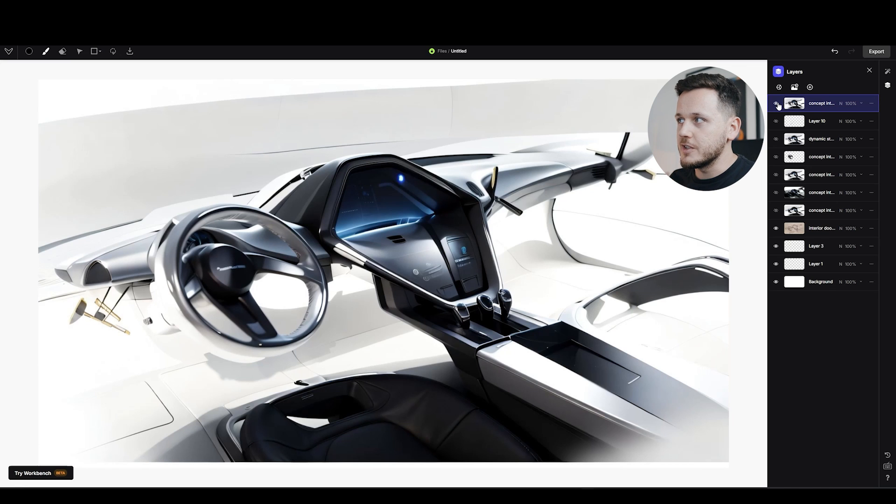
left_click(887, 71)
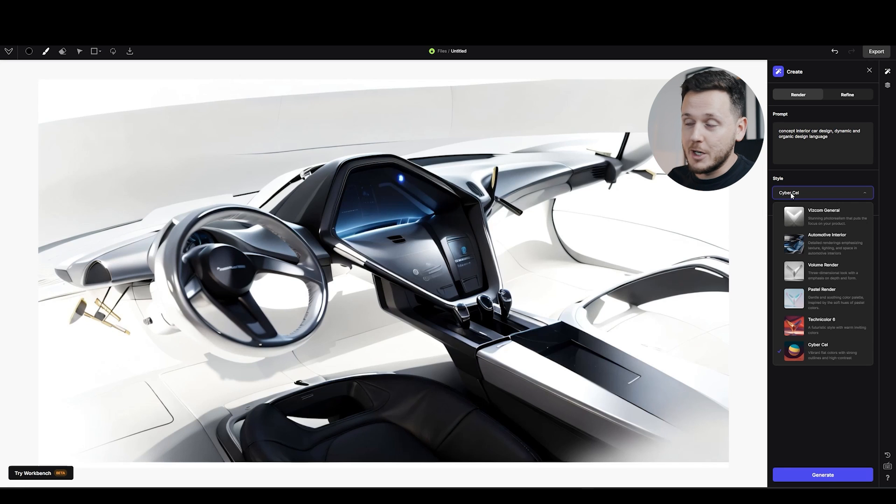
- Choose the Automotive Interior style, then switch to the photoreal dashboard project
left_click(826, 244)
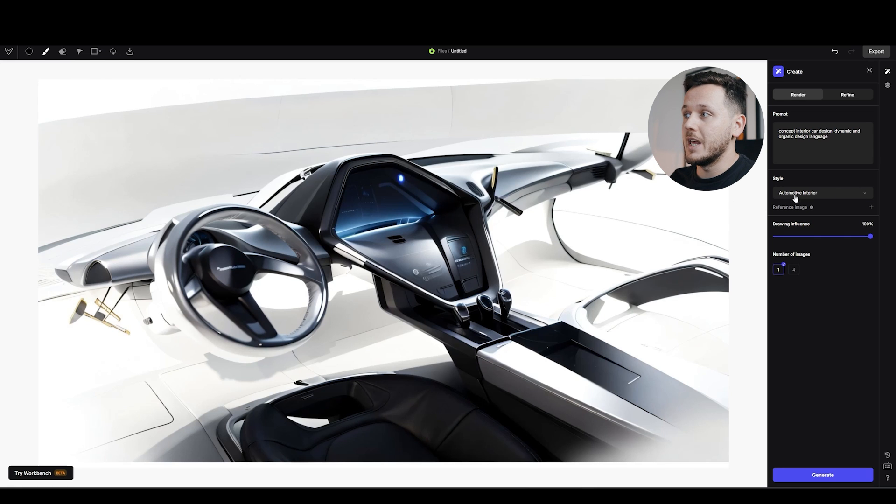
left_click(888, 71)
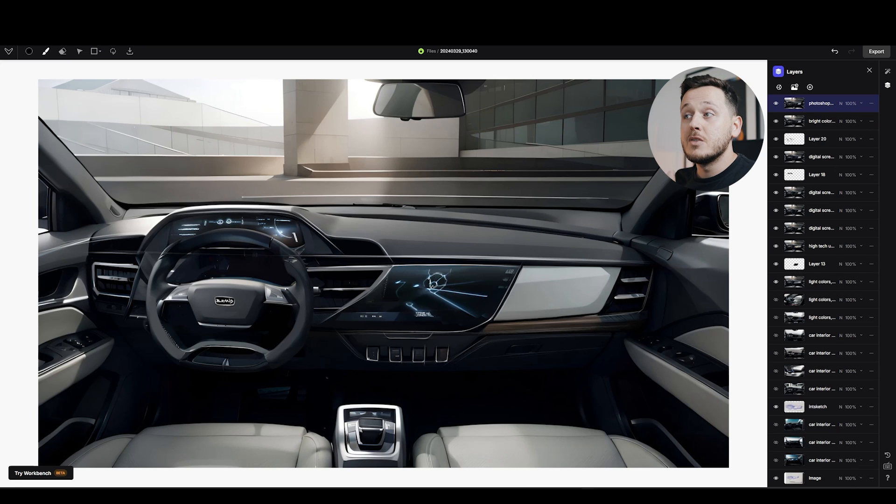
- Toggle the pen sketch and dark interior render layers, ending with the blue pen sketch on top
left_click(776, 104)
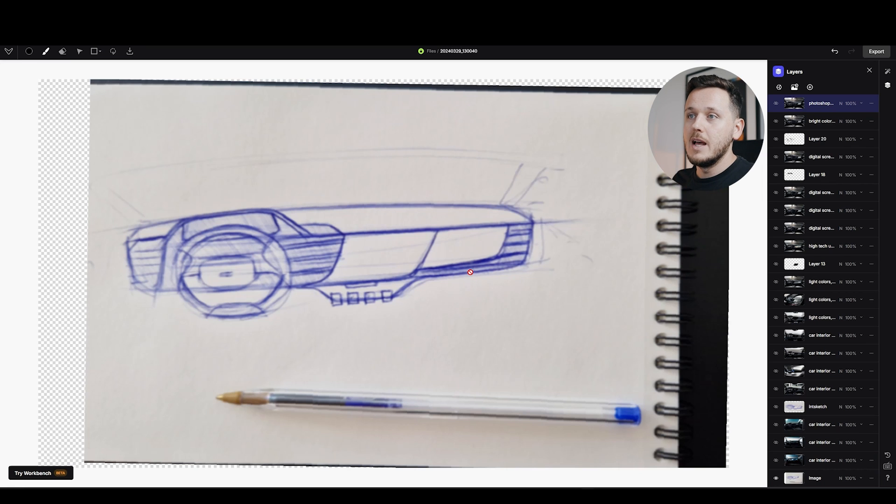
mouse_move(451, 225)
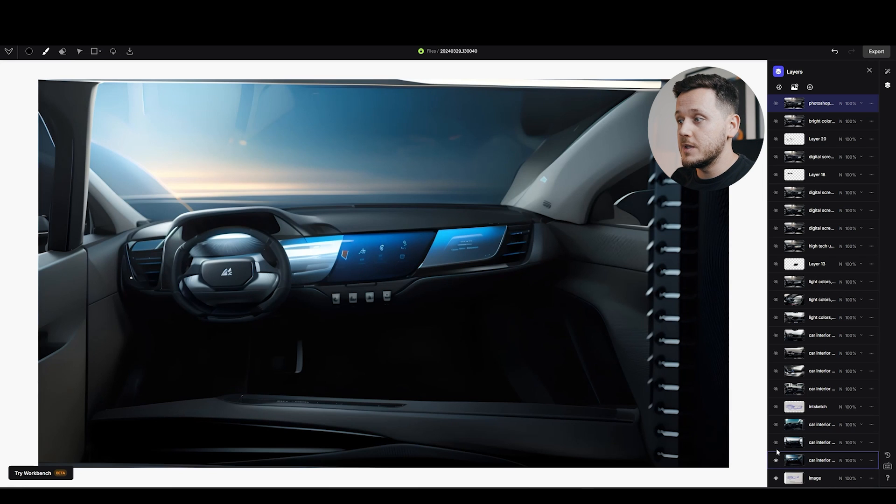
left_click(775, 424)
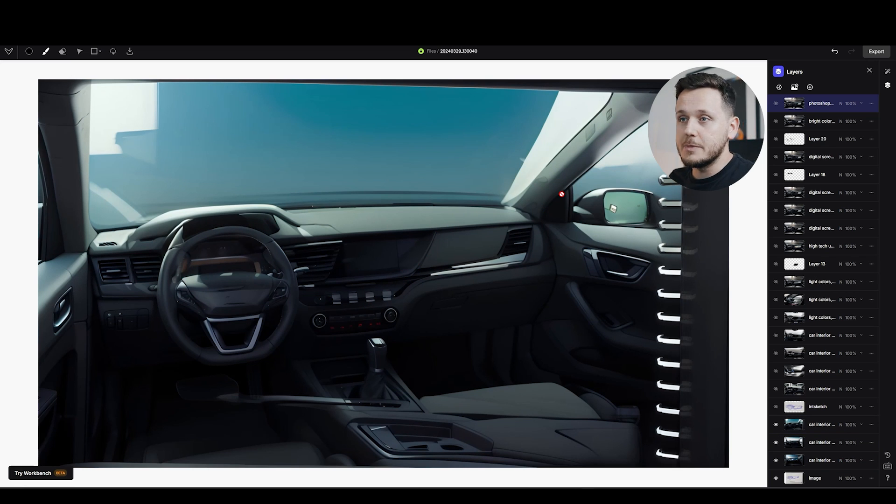
mouse_move(598, 240)
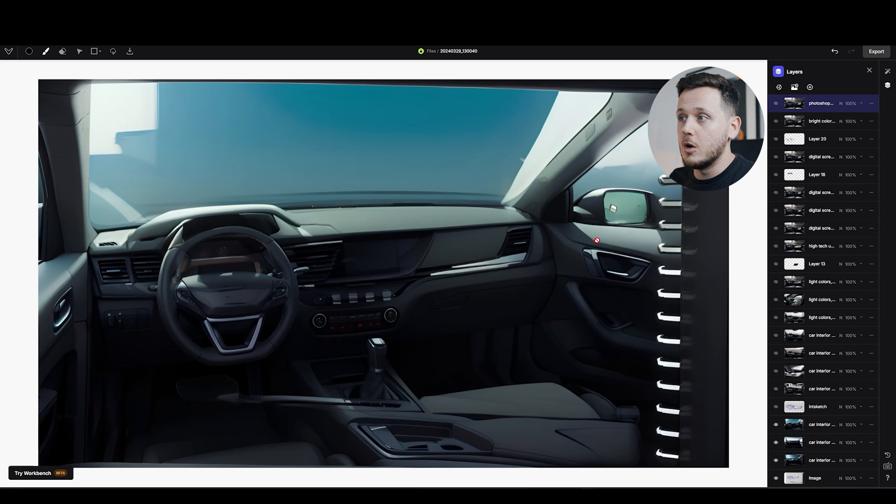
mouse_move(384, 333)
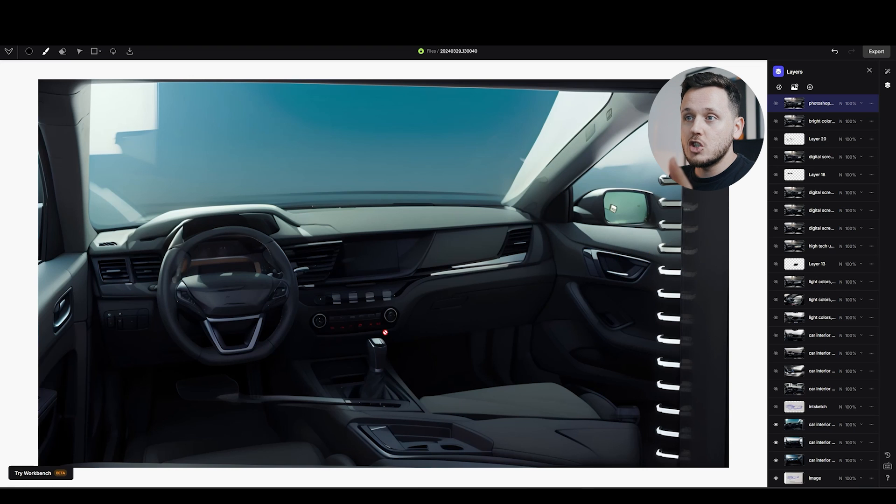
mouse_move(507, 316)
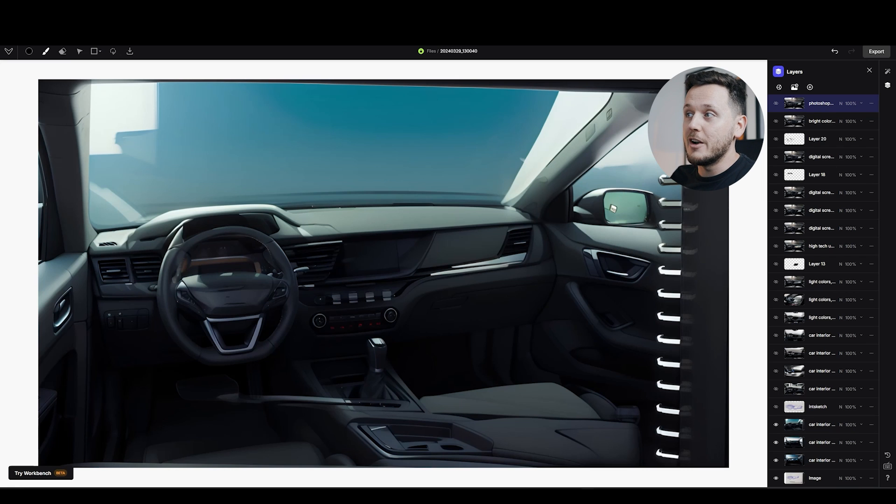
left_click(775, 406)
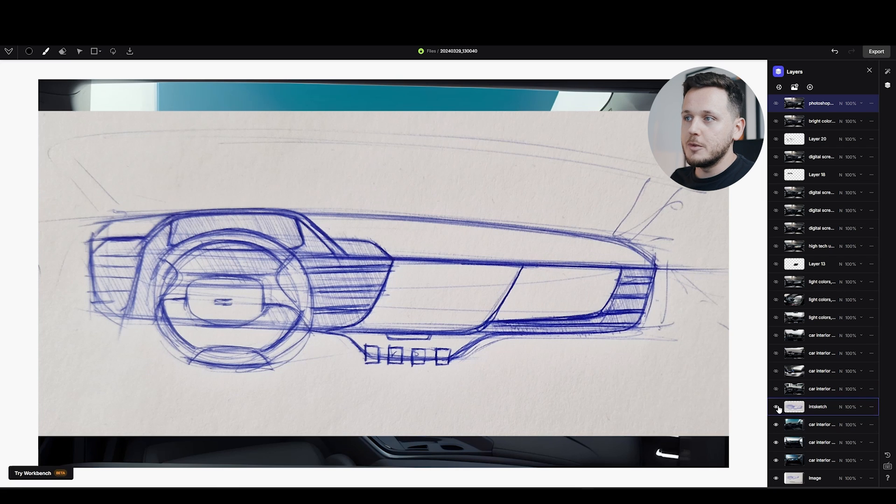
- Show the blue-screen white render, the photoreal mirror interior, then sketched screen graphics
left_click(775, 392)
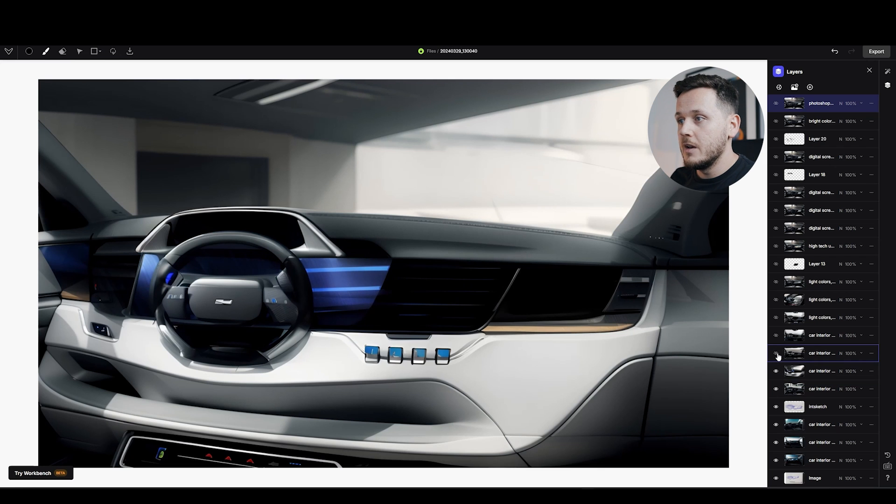
left_click(776, 354)
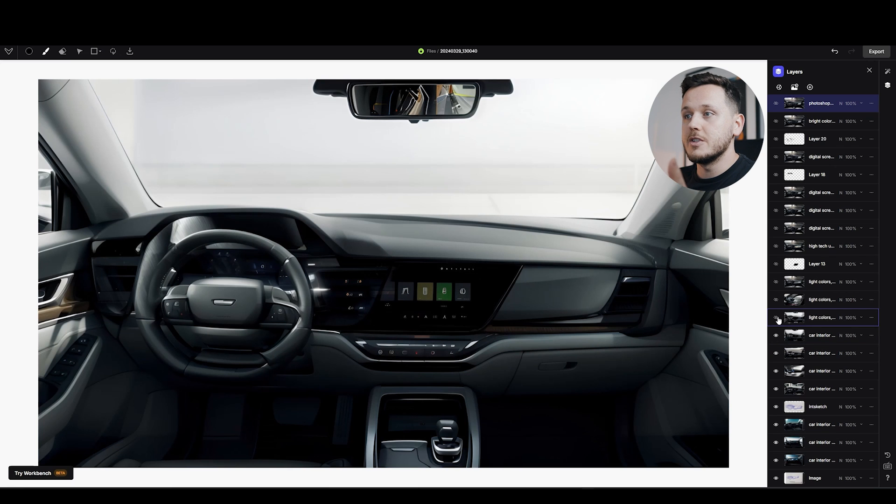
left_click(776, 299)
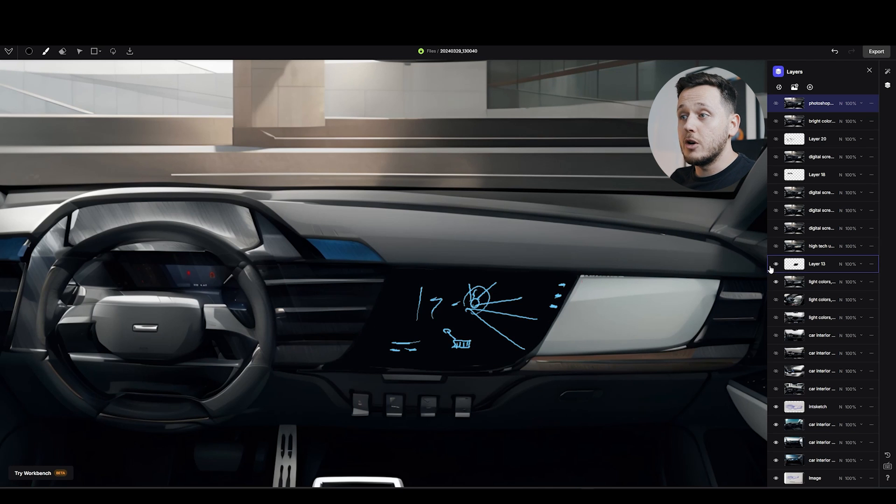
- Try the glowing digital, sketched and sunset centre-screen variants, ending on the digital display
left_click(776, 228)
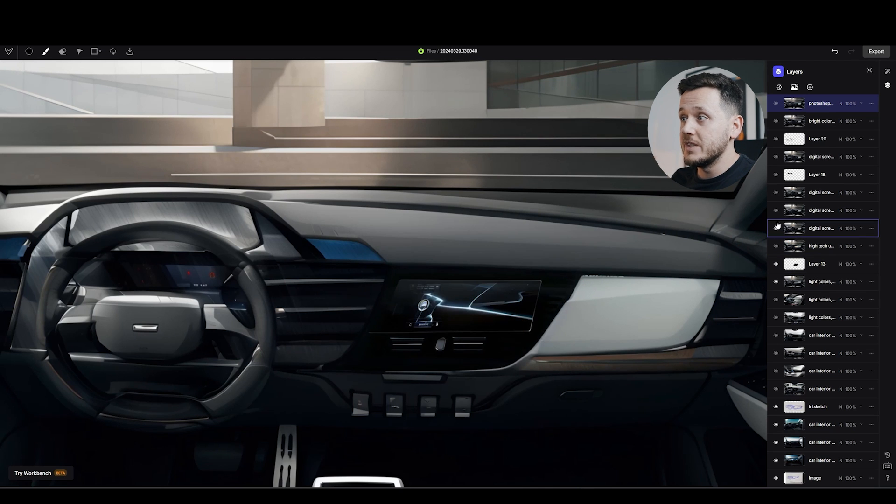
left_click(776, 210)
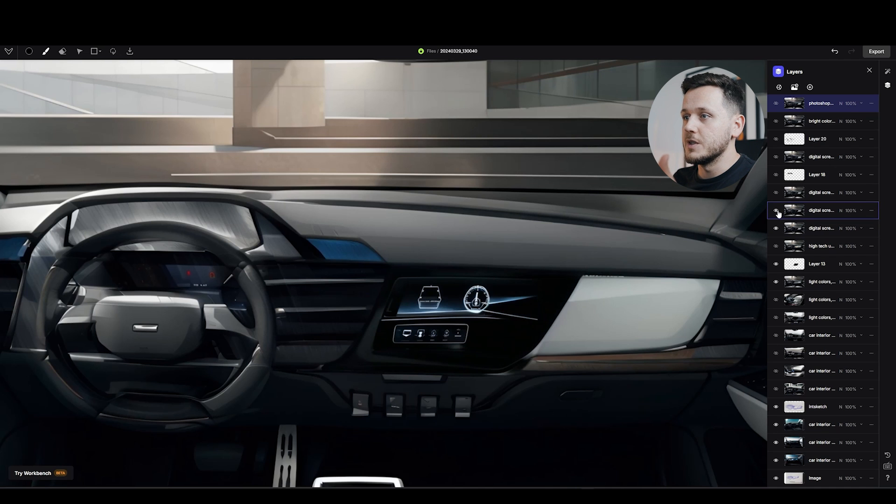
left_click(776, 210)
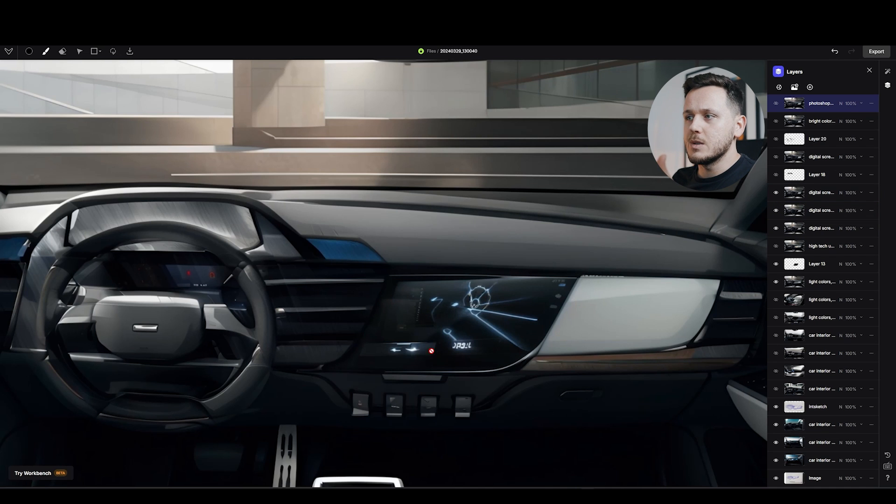
left_click(776, 228)
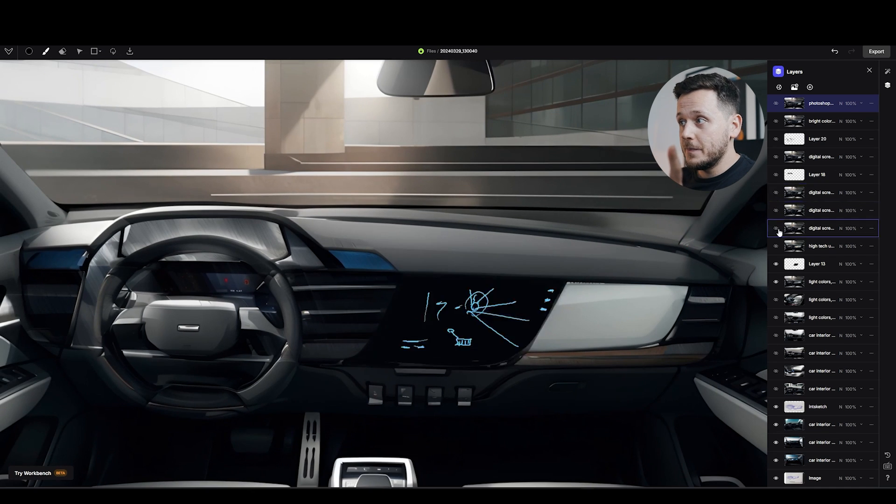
left_click(775, 228)
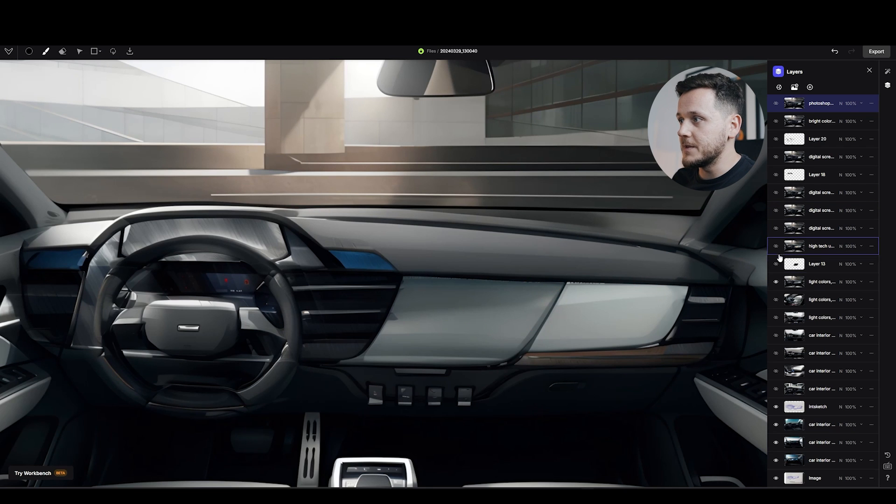
left_click(776, 263)
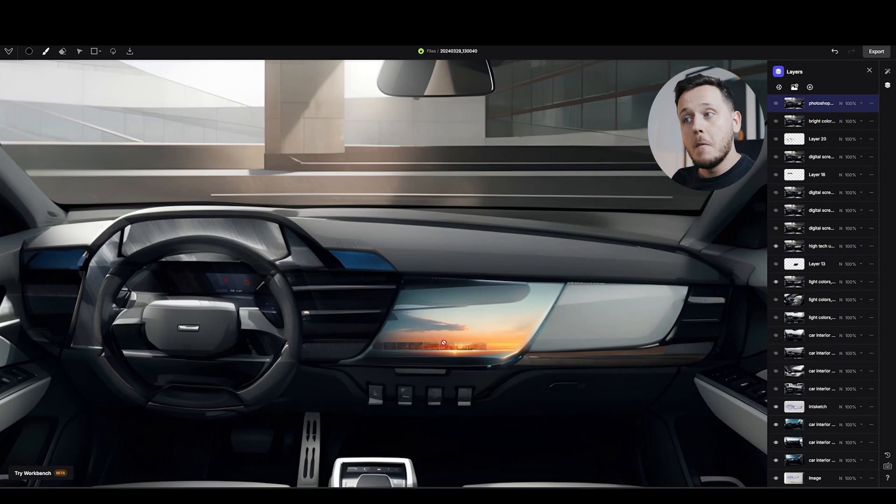
mouse_move(484, 330)
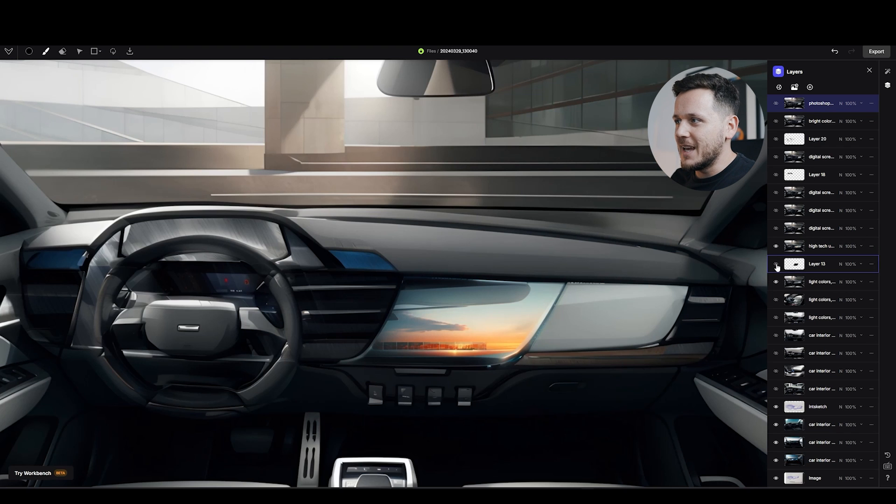
left_click(776, 263)
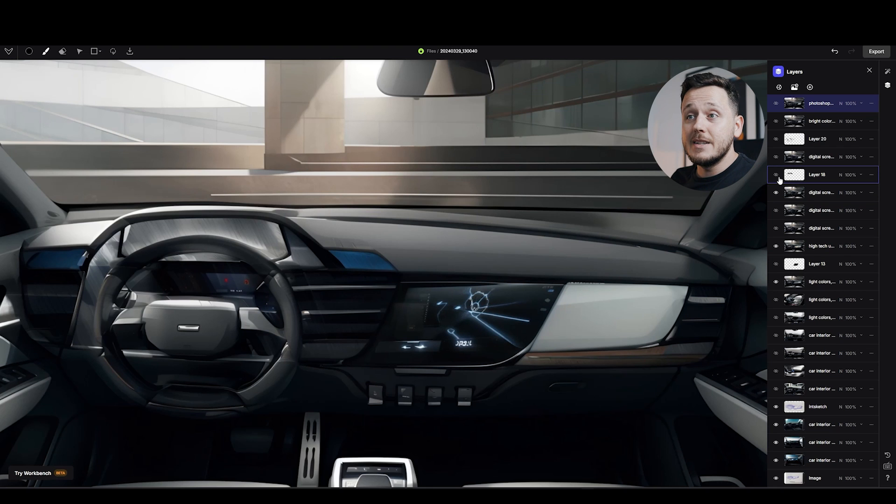
- Turn on digital instrument-cluster graphics alongside the glowing centre display layers
left_click(776, 175)
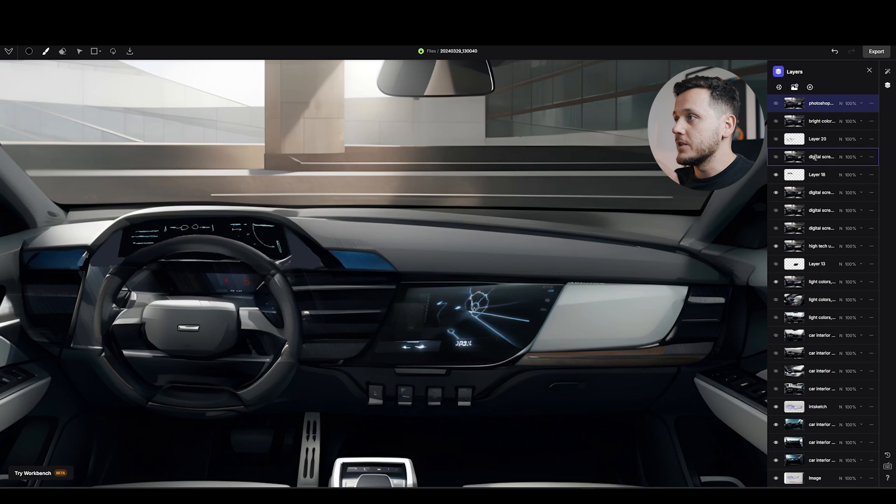
left_click(821, 227)
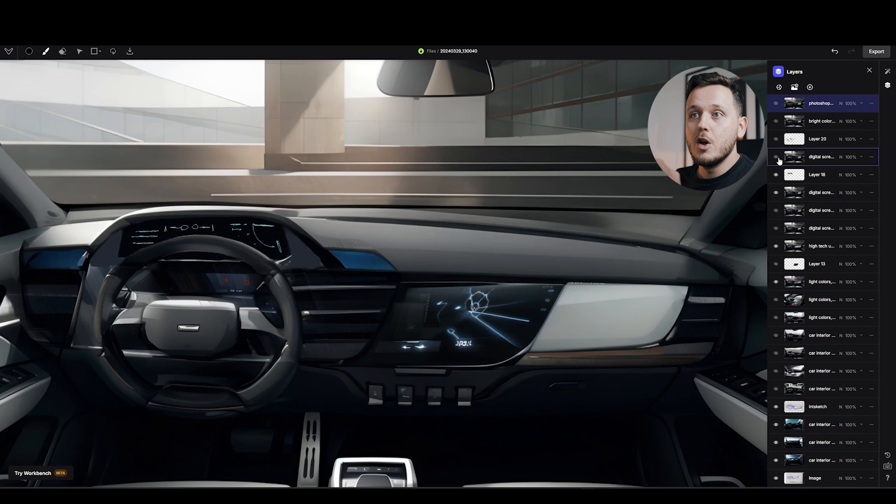
left_click(776, 158)
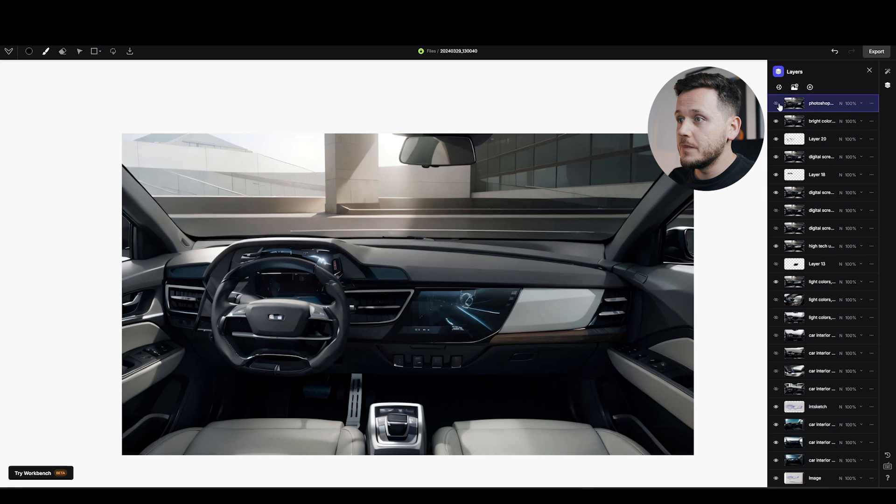
- Toggle the top photoshop layer twice between the pen sketch and finished render, ending on the render
left_click(777, 104)
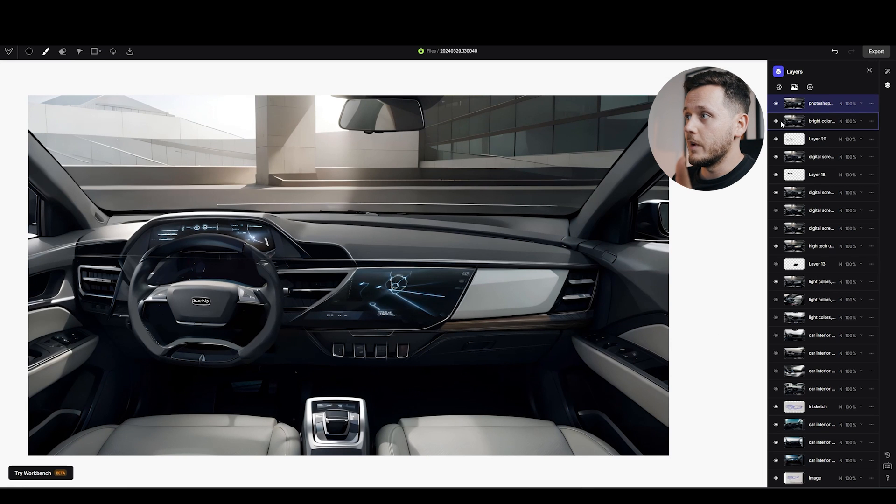
left_click(776, 103)
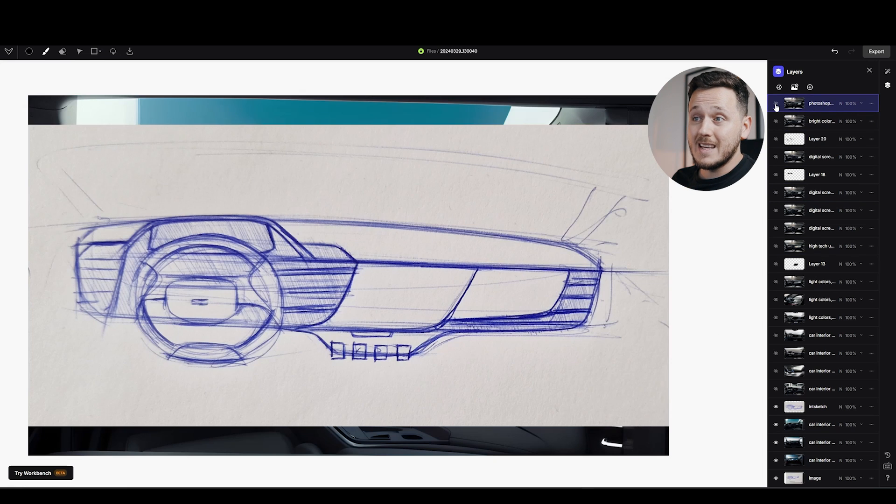
left_click(776, 107)
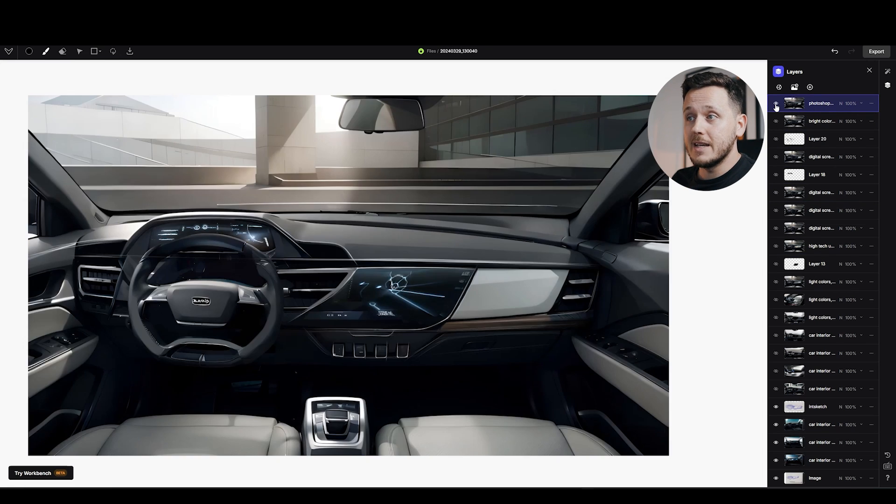
left_click(776, 104)
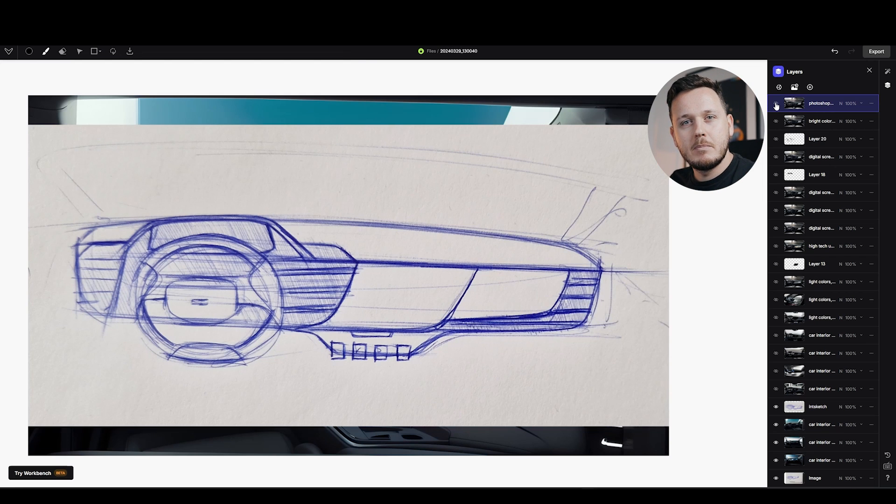
left_click(776, 105)
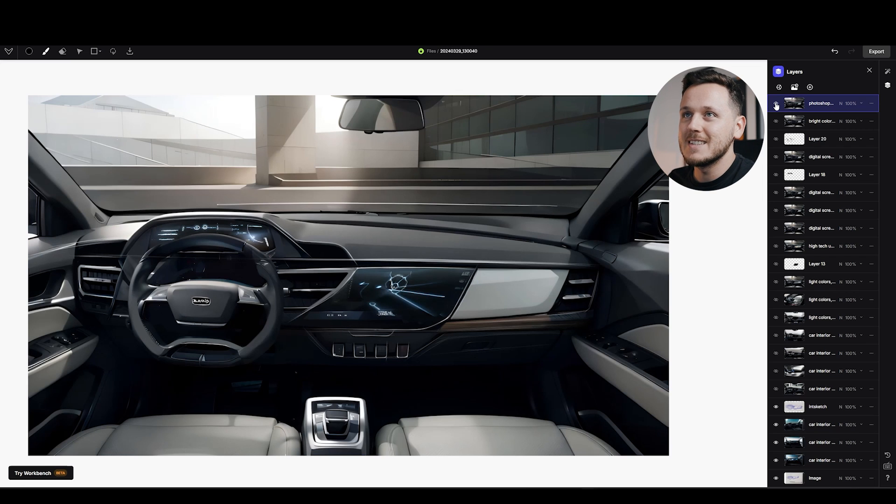
left_click(9, 51)
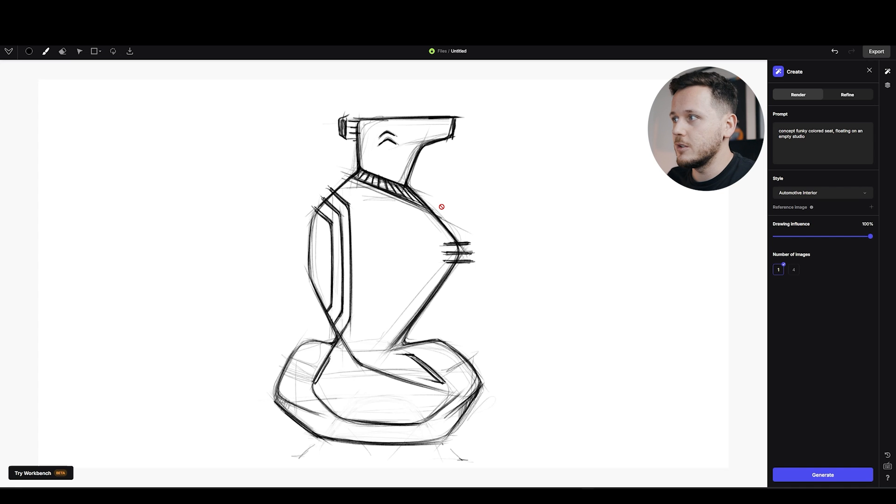
- Generate a funky colored seat render from the seat sketch
left_click(888, 85)
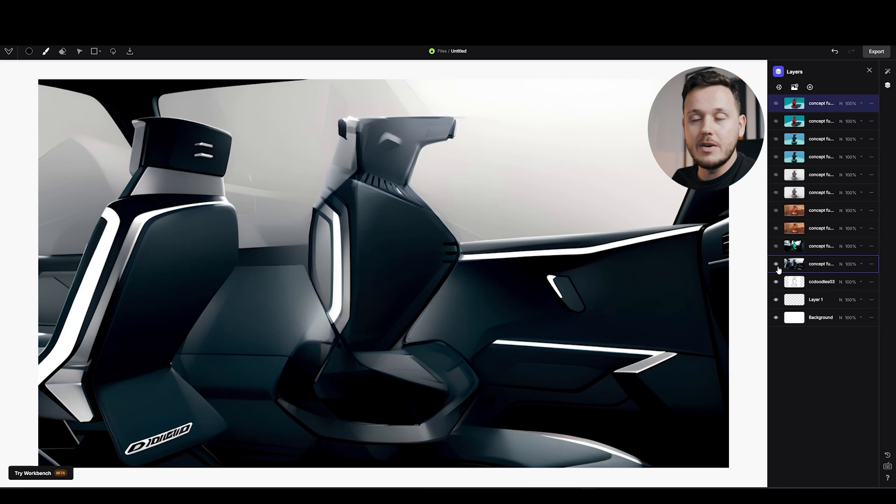
- Show the teal-green funky seat render inside the bright vehicle cabin
left_click(776, 247)
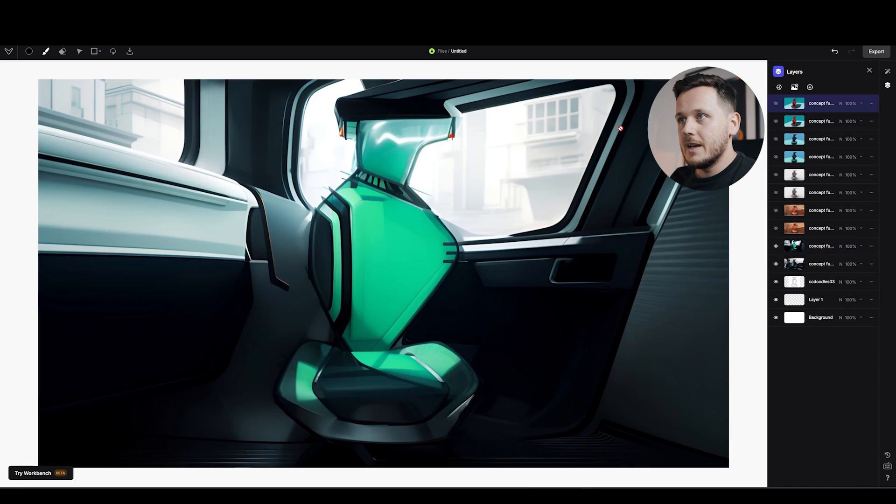
mouse_move(256, 151)
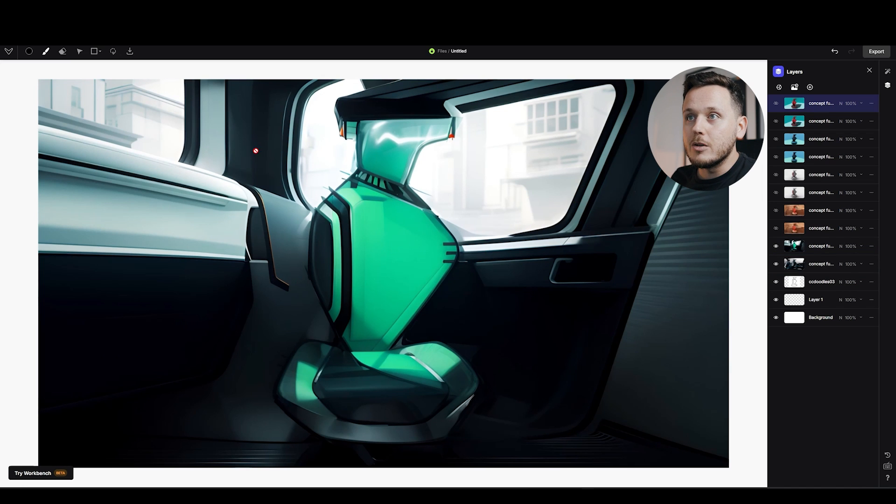
mouse_move(520, 289)
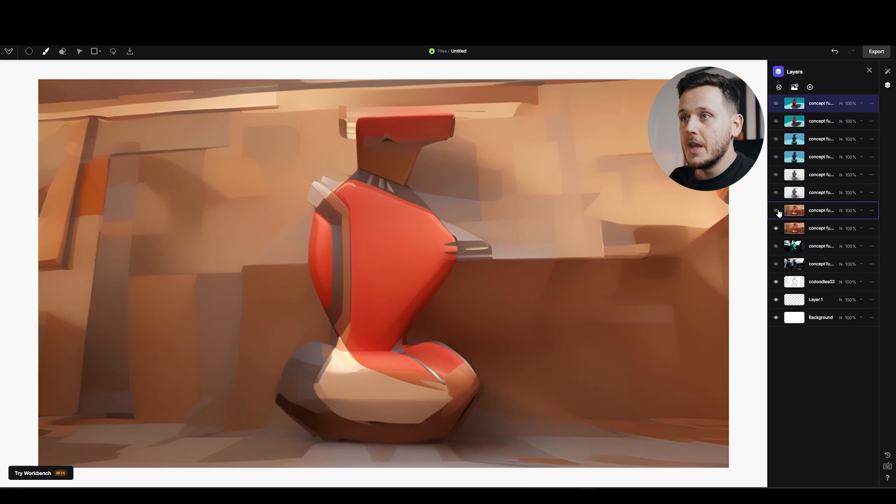
- Toggle layer visibility to show the smoother red seat, then the grey seat on white
left_click(776, 211)
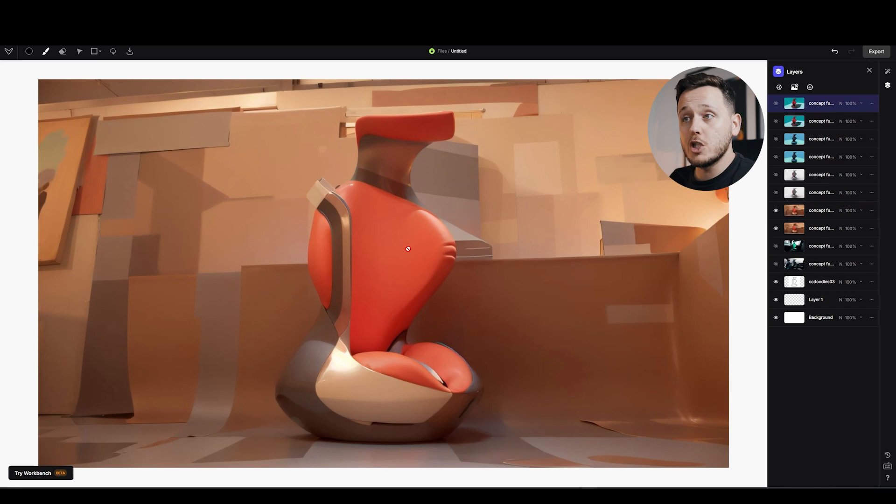
mouse_move(403, 285)
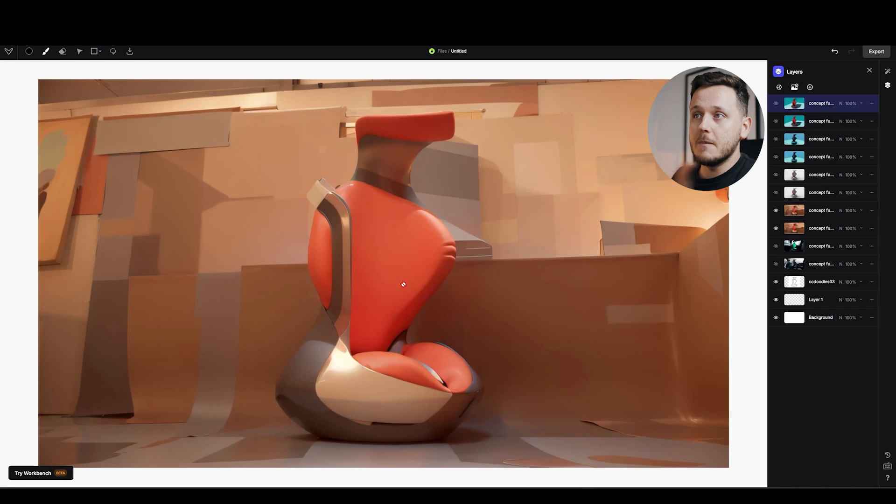
mouse_move(447, 264)
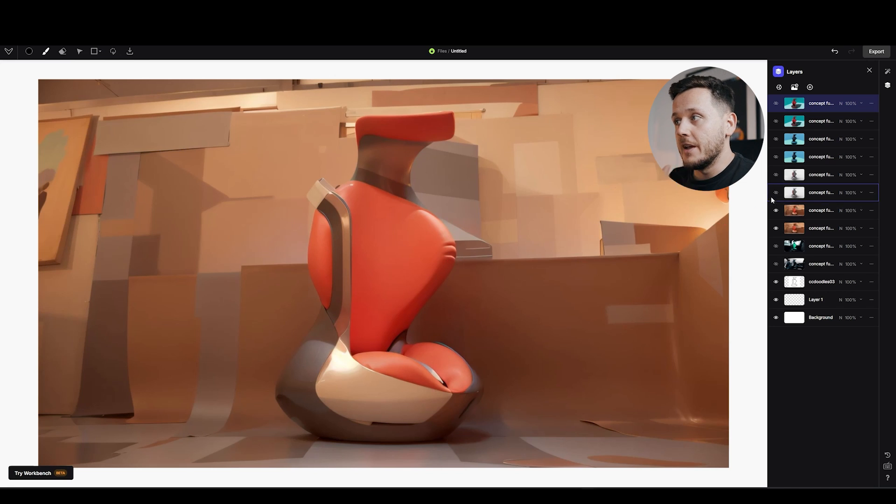
left_click(776, 193)
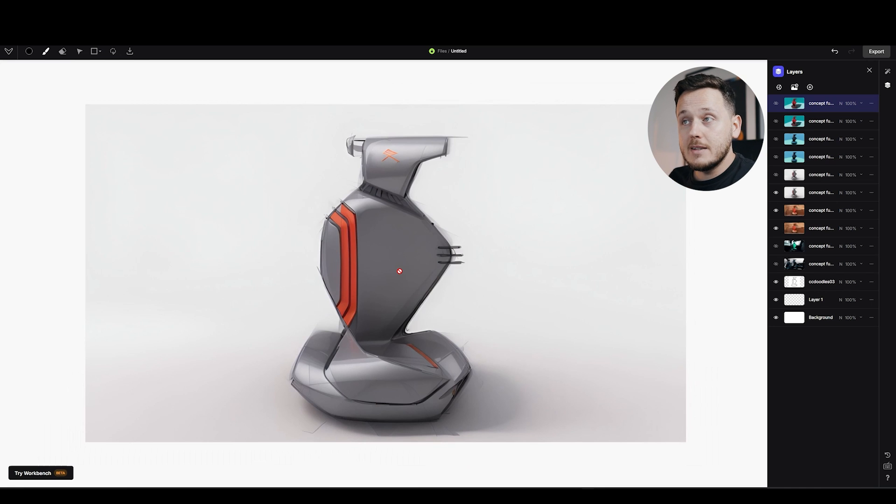
mouse_move(590, 275)
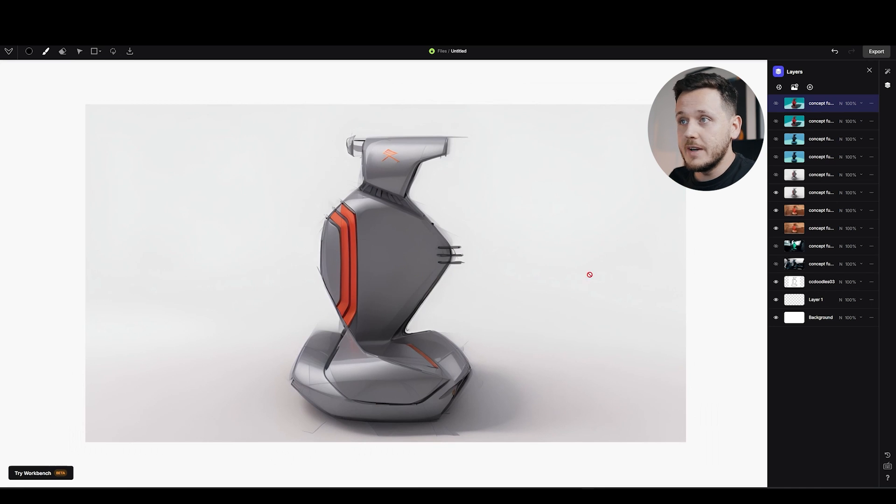
mouse_move(586, 248)
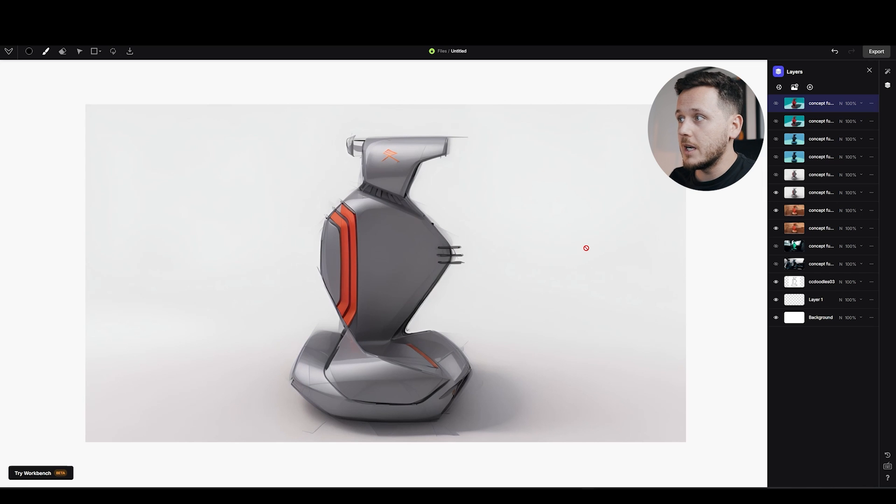